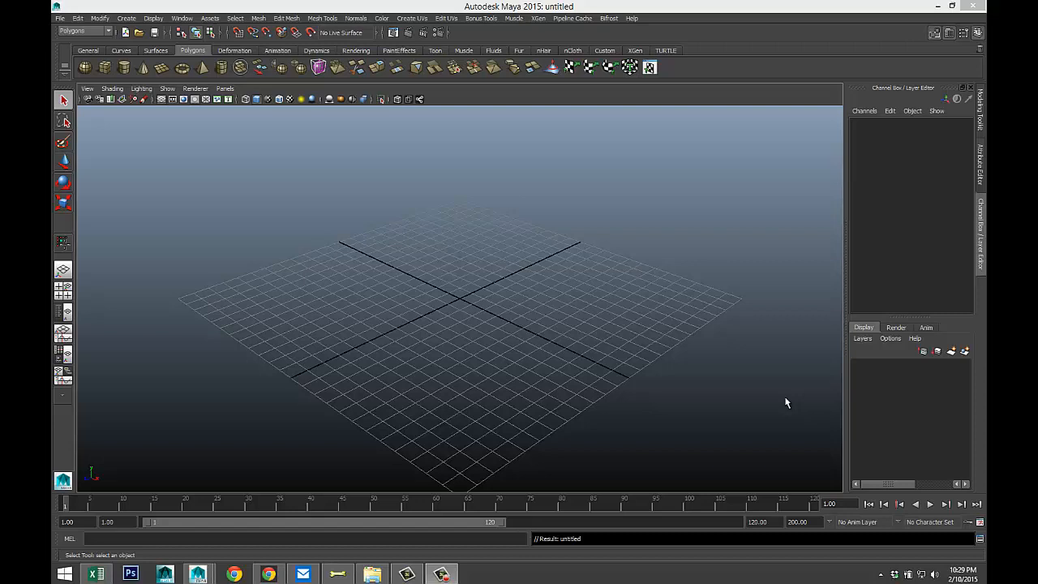
pyautogui.moveTo(777, 399)
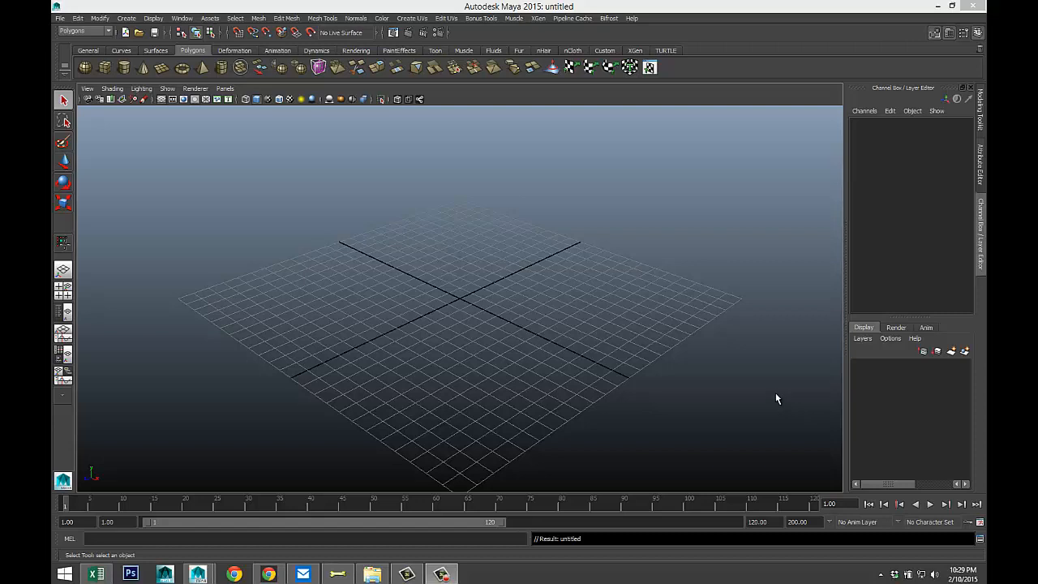
# - Drag out a new polygon cube pCube1 on the grid and pull it up into a tall box
pyautogui.moveTo(777, 398); pyautogui.dragTo(632, 386)
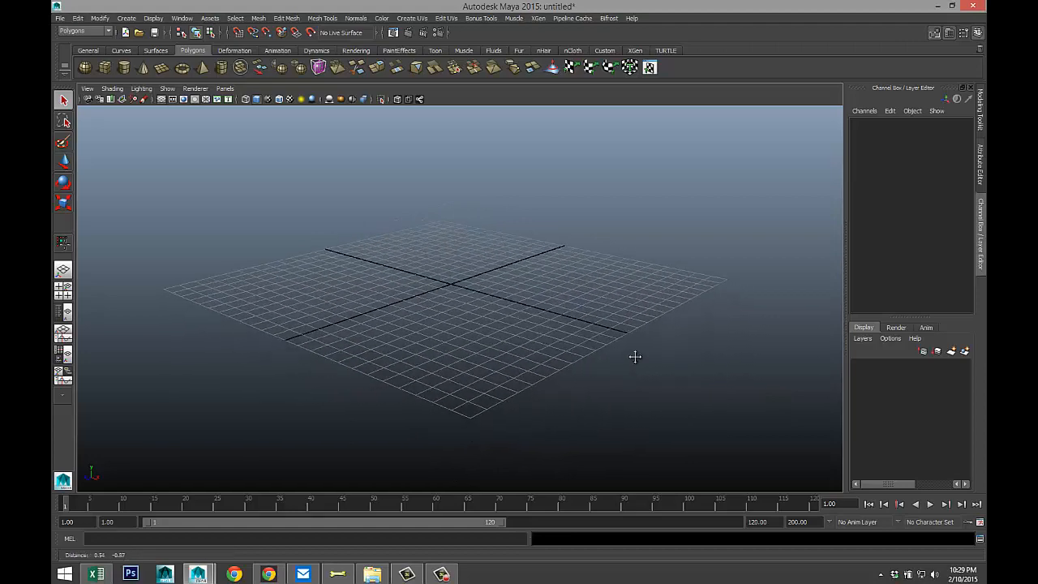
pyautogui.moveTo(636, 356); pyautogui.dragTo(543, 370)
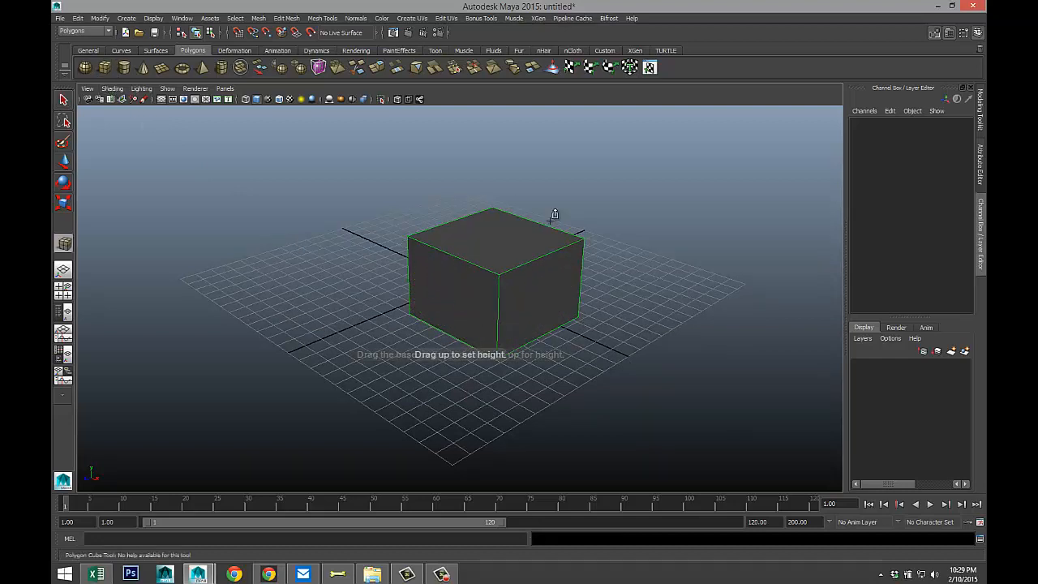
pyautogui.moveTo(554, 219); pyautogui.dragTo(528, 272)
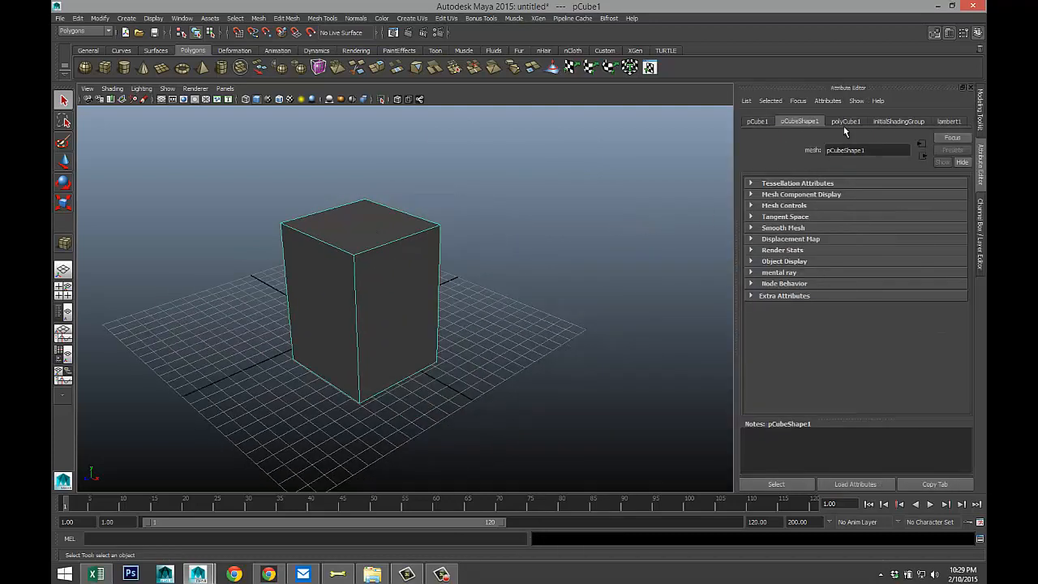
# - In the polyCube1 attributes, raise the width, height and depth subdivisions to 6
pyautogui.click(847, 120)
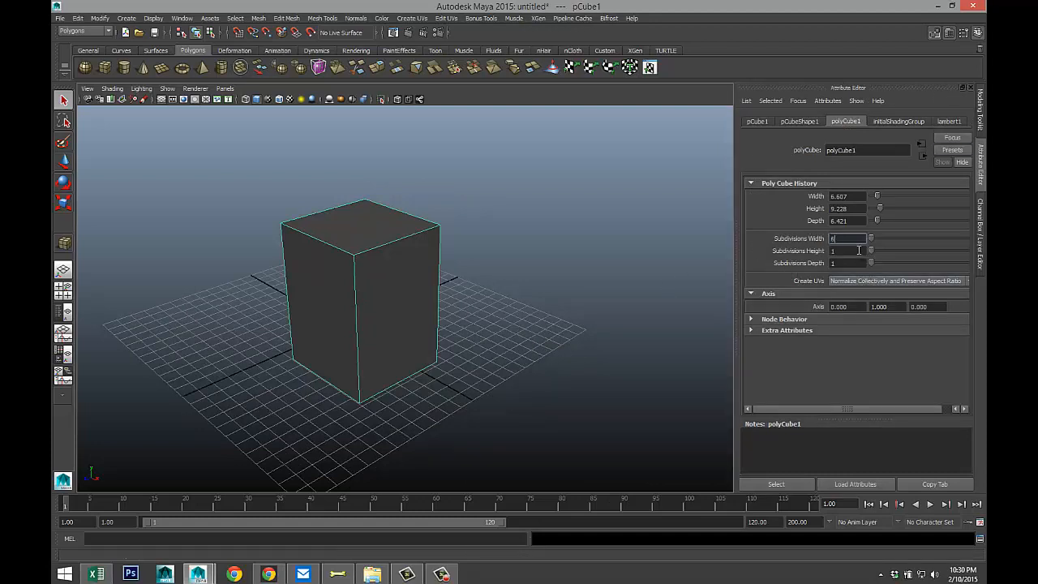
pyautogui.write('6')
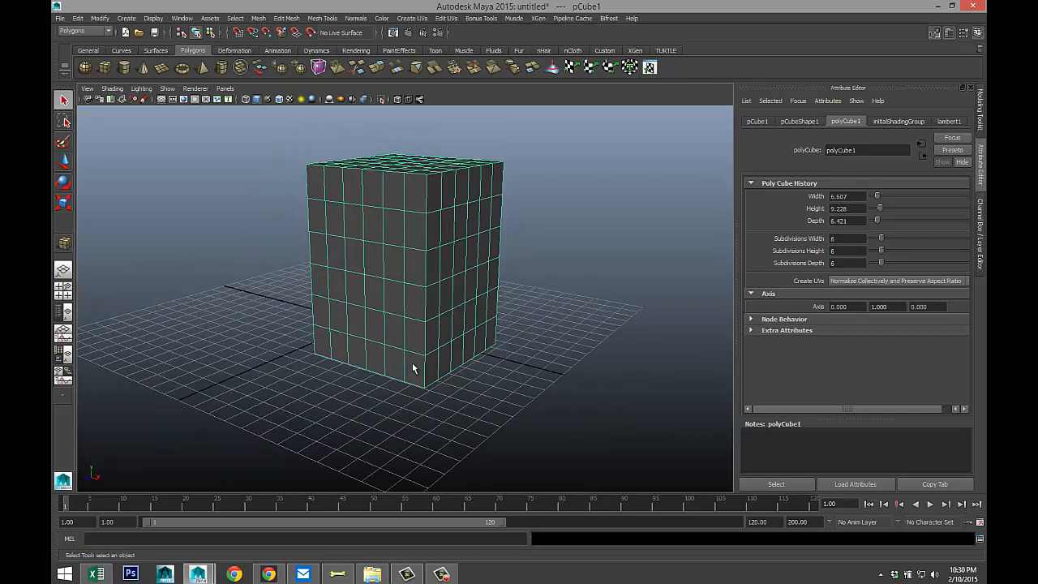
pyautogui.moveTo(462, 370)
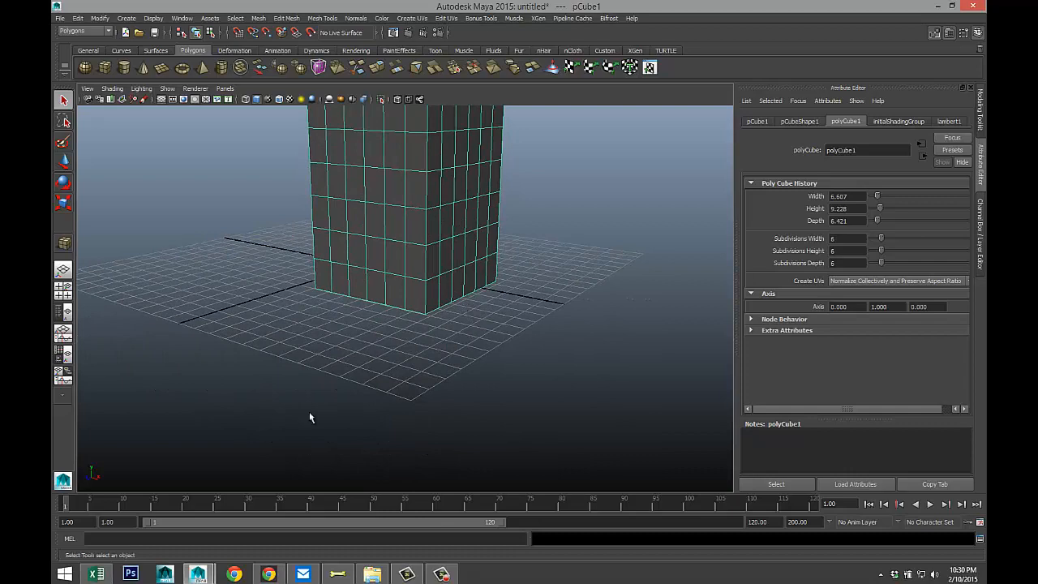
pyautogui.moveTo(337, 213)
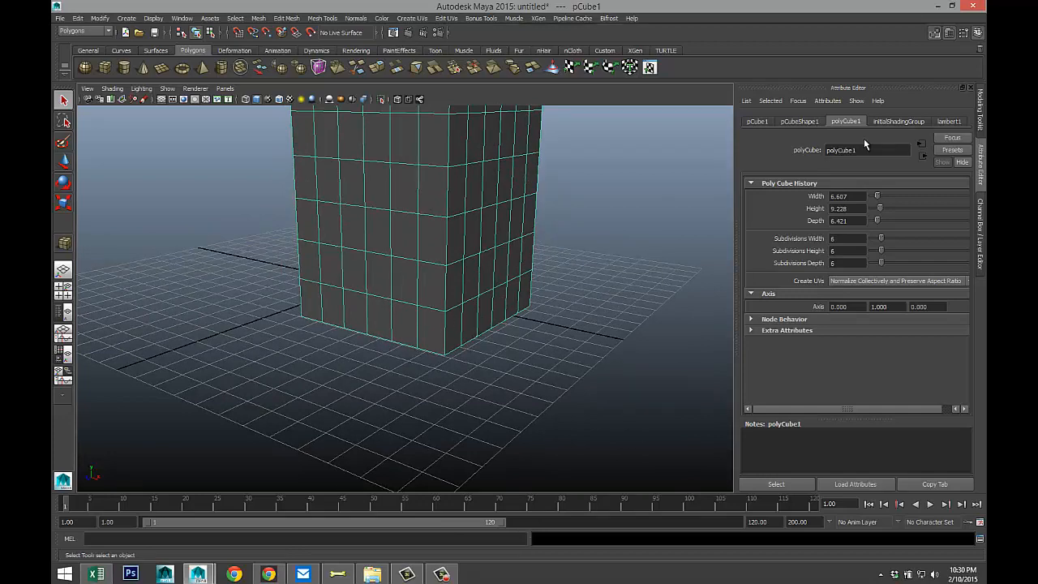
pyautogui.moveTo(936, 32)
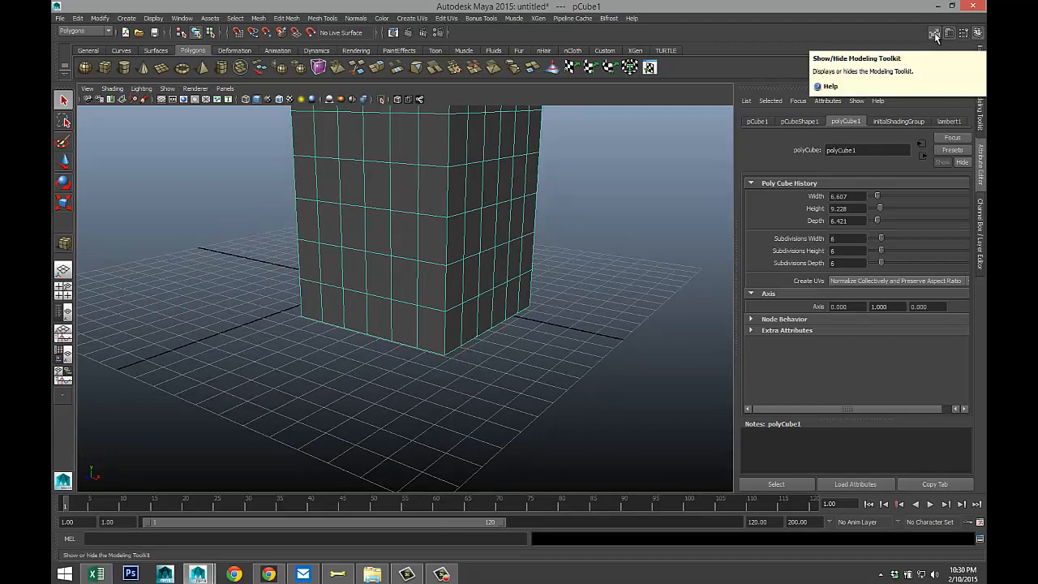
# - With Multi-Component selection from the Modeling Toolkit, select a block of faces low on one side
pyautogui.click(934, 33)
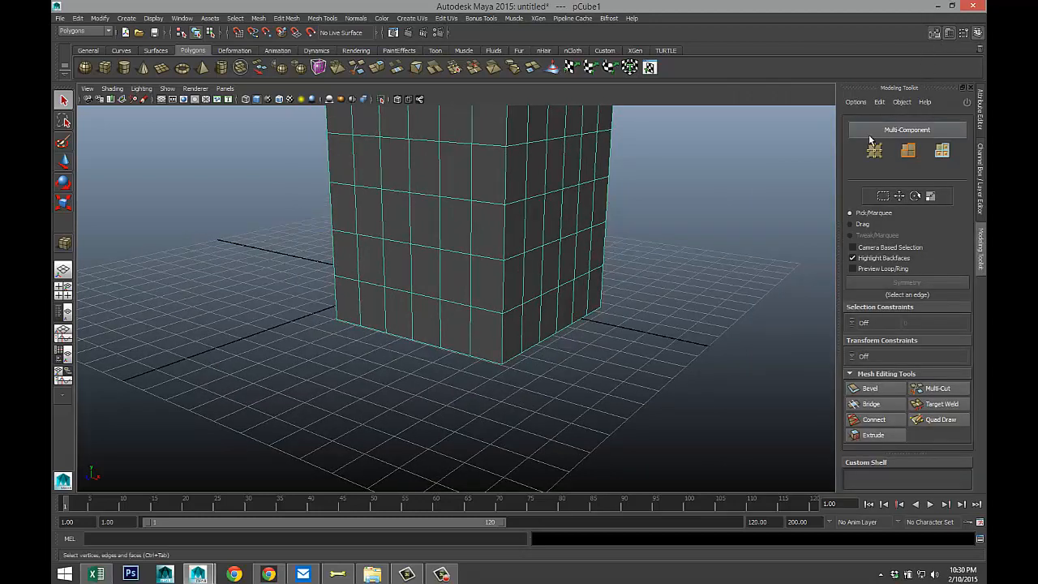
pyautogui.click(906, 130)
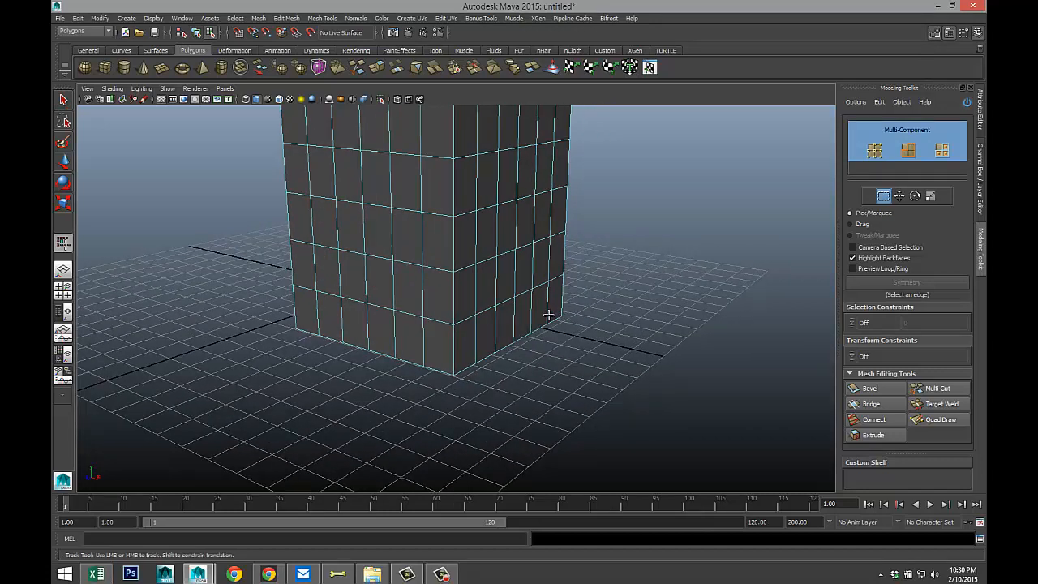
pyautogui.click(353, 324)
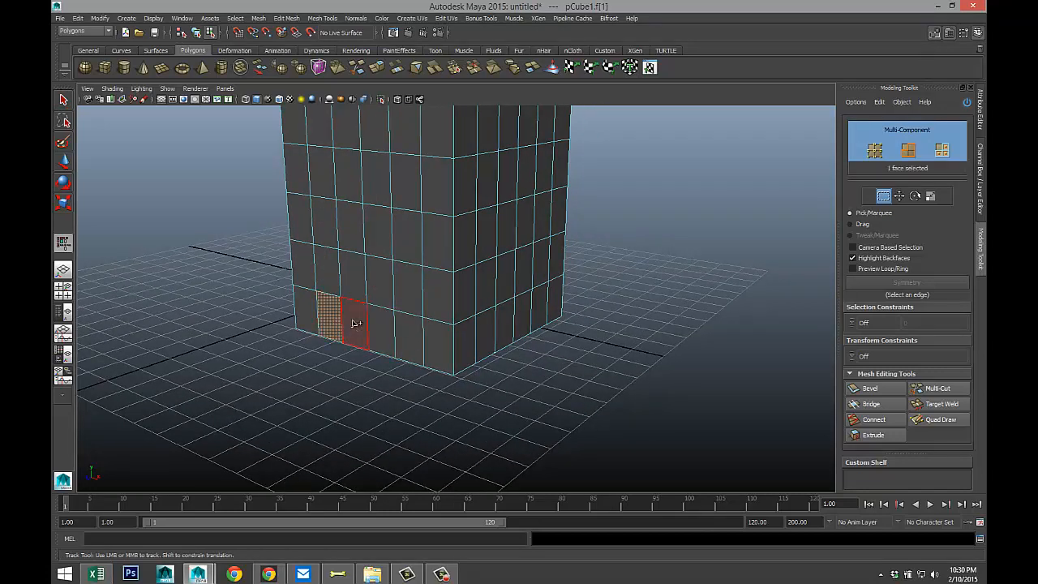
pyautogui.click(370, 335)
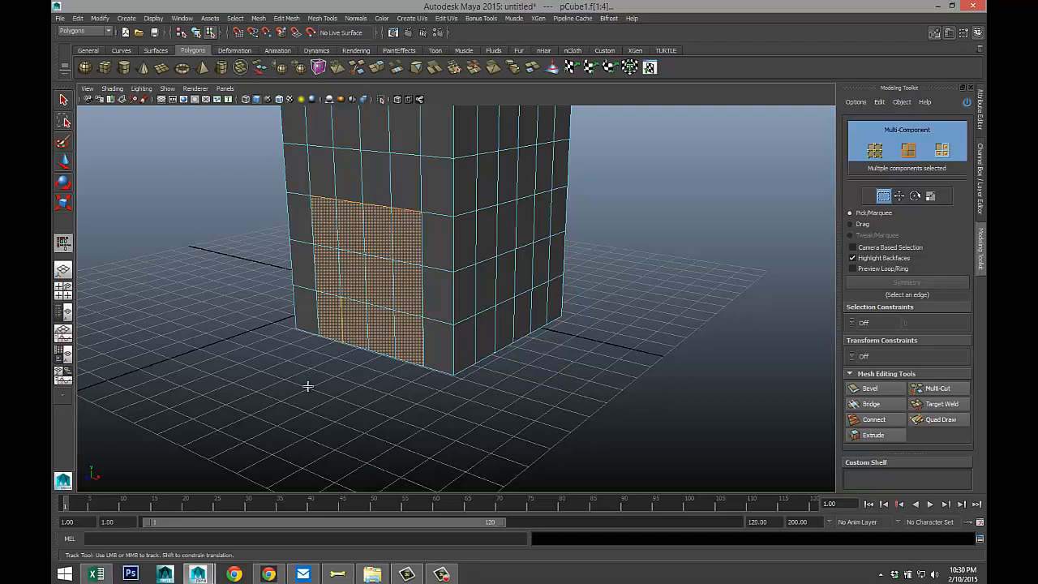
pyautogui.click(327, 317)
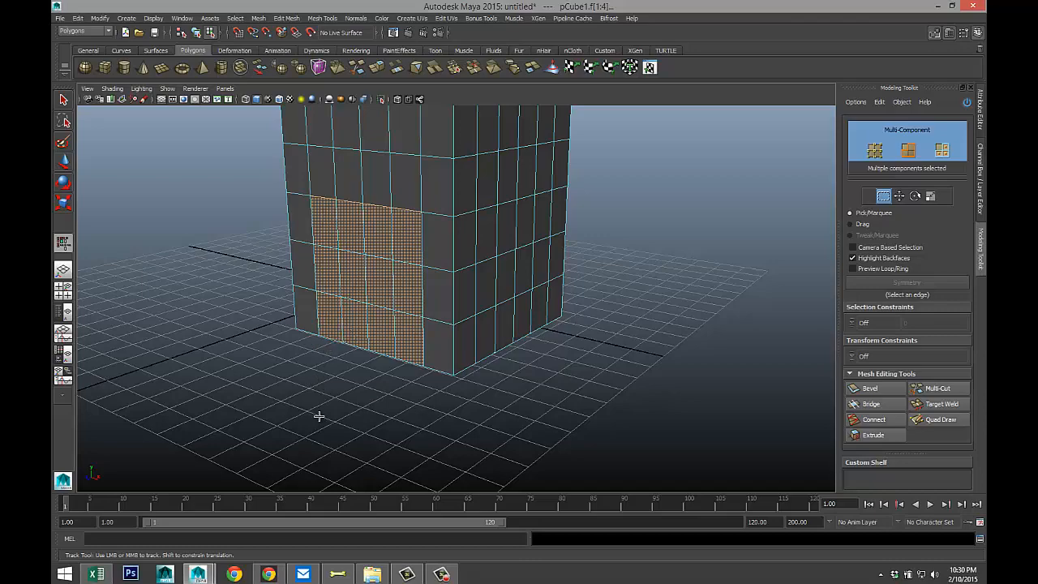
pyautogui.moveTo(318, 415); pyautogui.dragTo(318, 422)
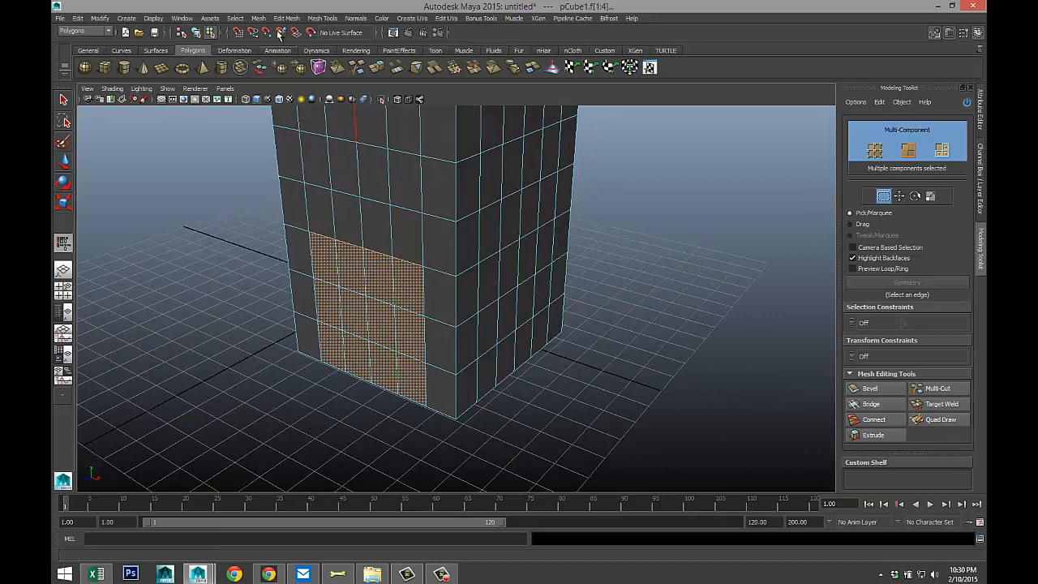
# - Apply Edit Mesh > Wedge so the selected faces swing out as a curved block
pyautogui.click(285, 18)
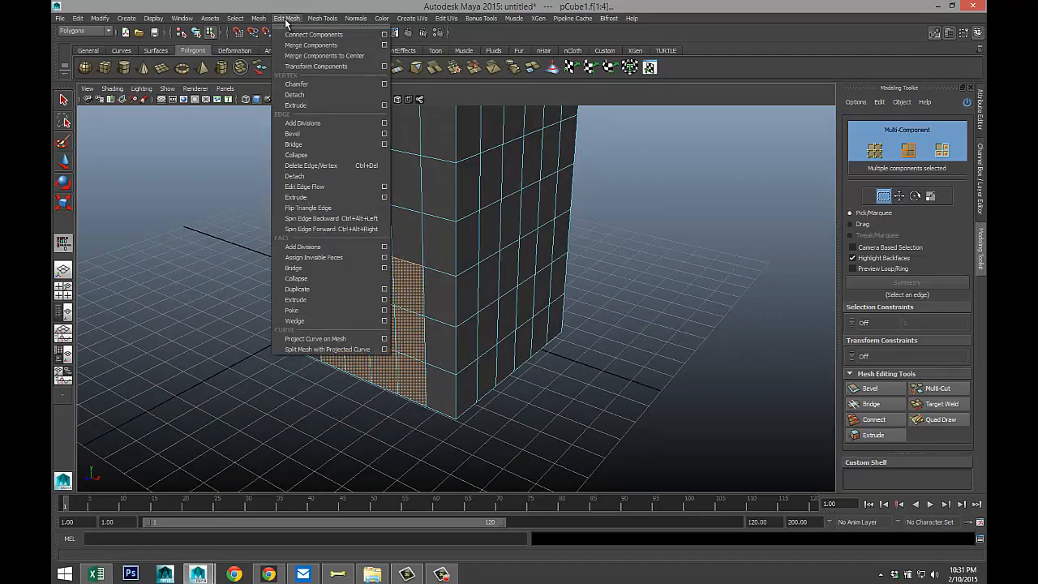
pyautogui.moveTo(295, 279)
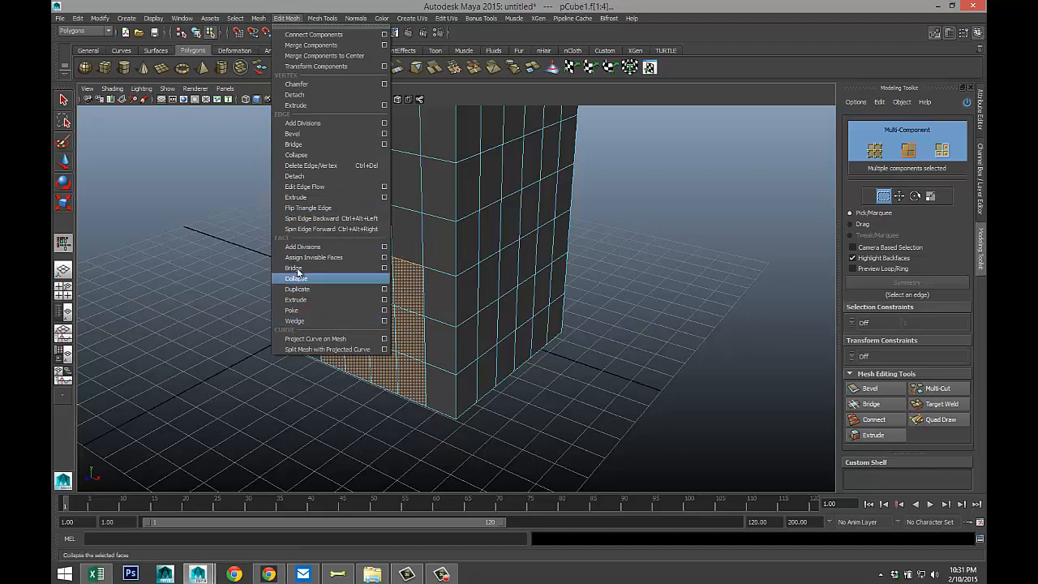
pyautogui.moveTo(308, 321)
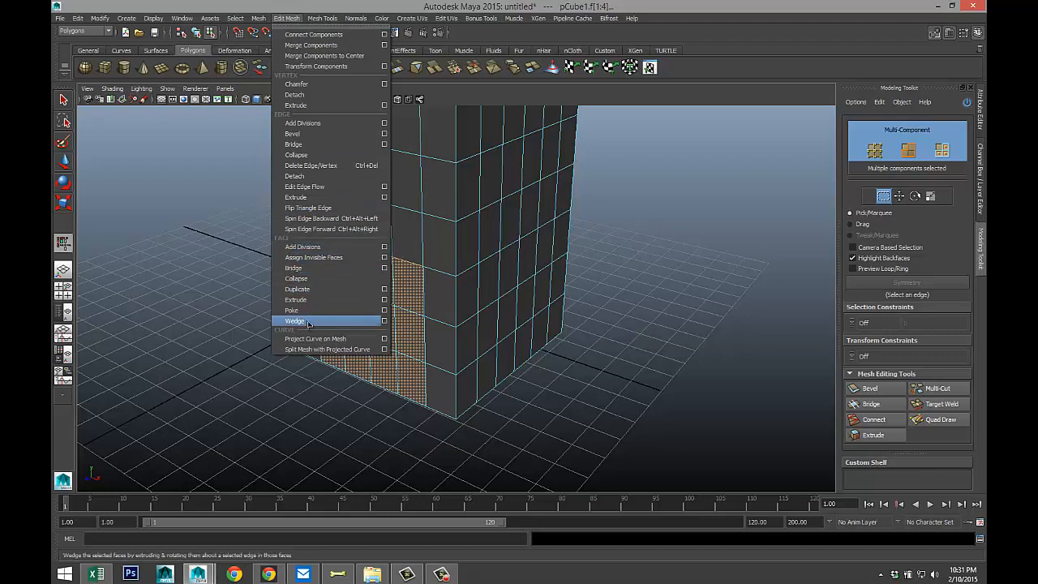
pyautogui.click(295, 321)
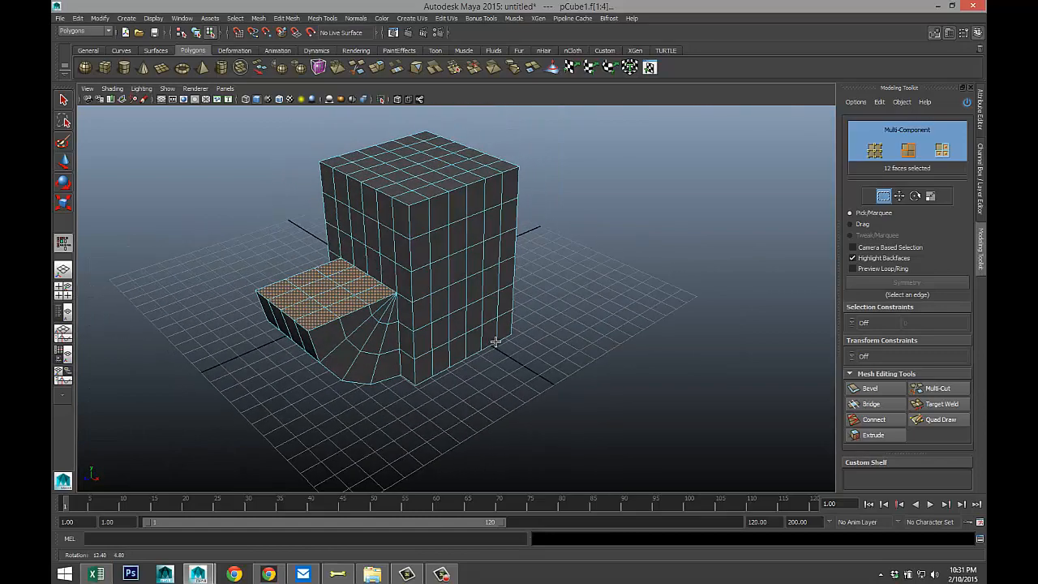
pyautogui.moveTo(495, 341); pyautogui.dragTo(515, 354)
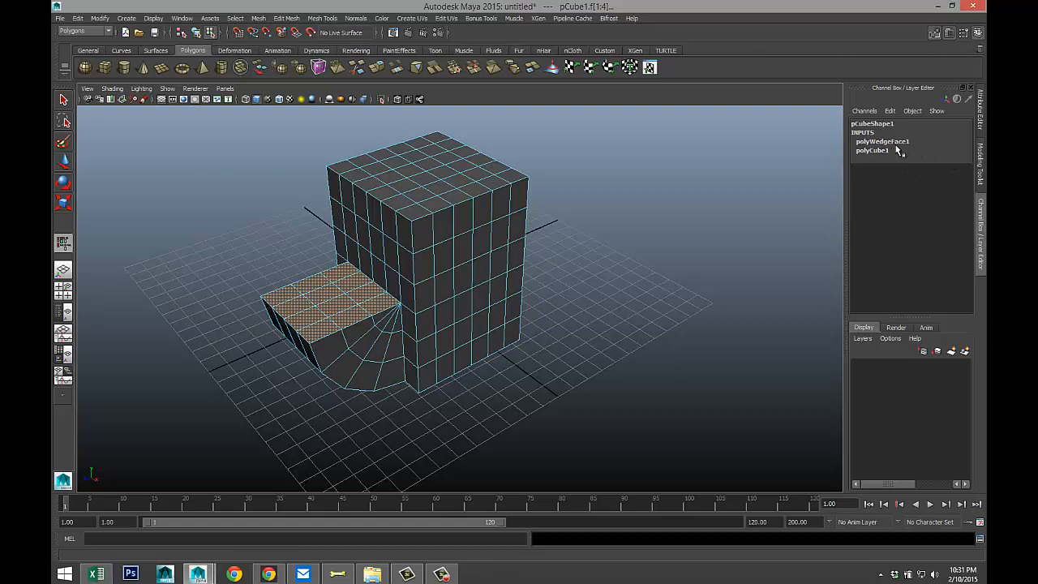
# - Change polyWedgeFace1's Wedge Angle by middle-dragging, then view the reshaped wedge from front and above
pyautogui.click(882, 141)
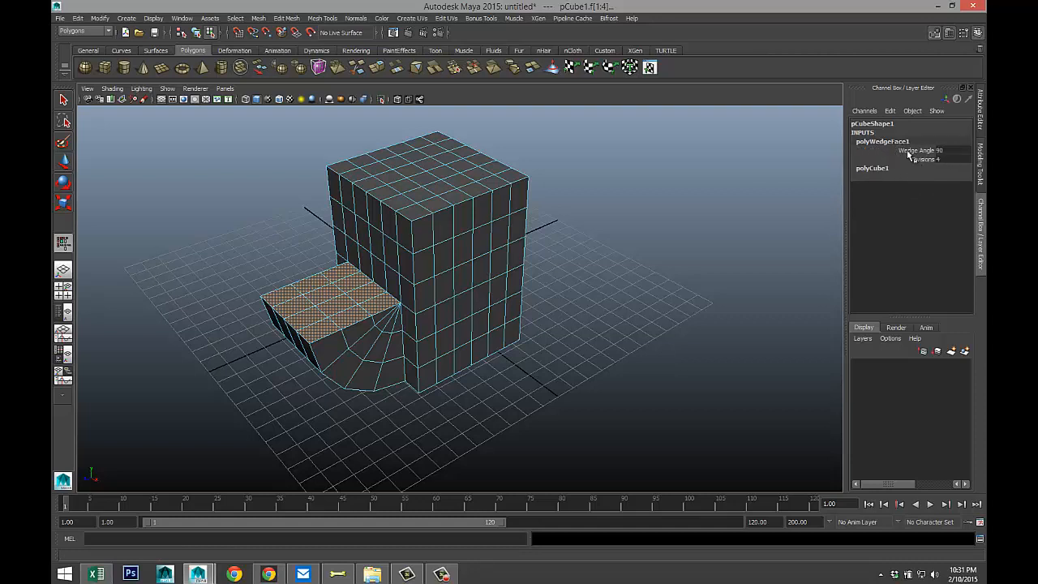
pyautogui.click(916, 149)
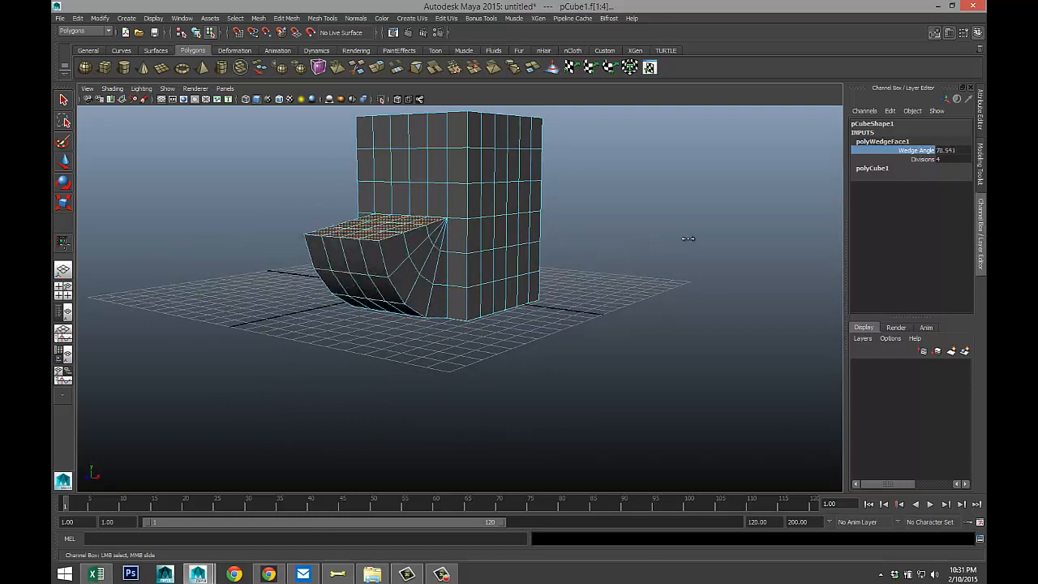
pyautogui.moveTo(688, 237); pyautogui.dragTo(727, 235)
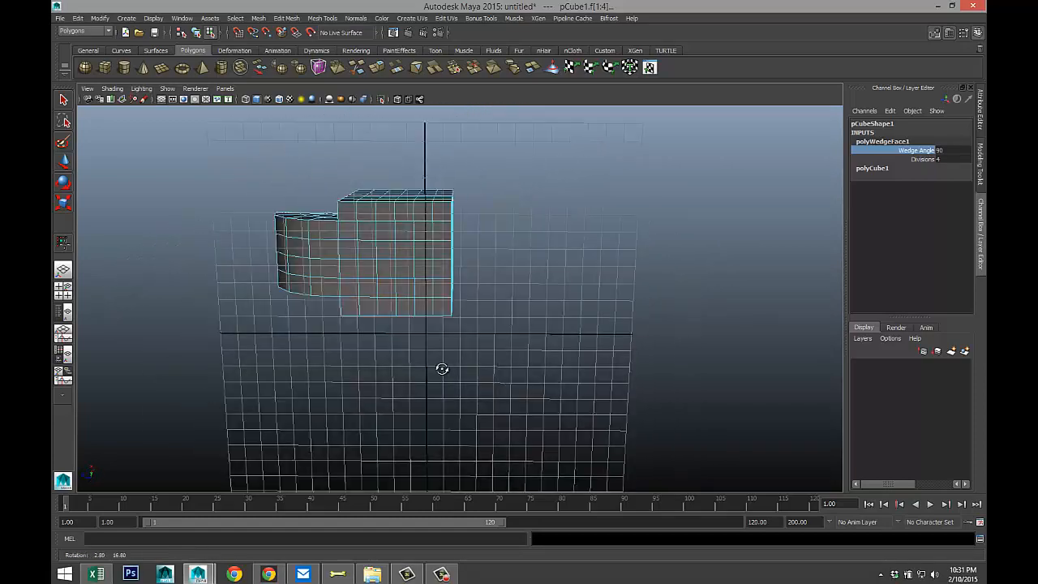
pyautogui.moveTo(441, 370); pyautogui.dragTo(539, 191)
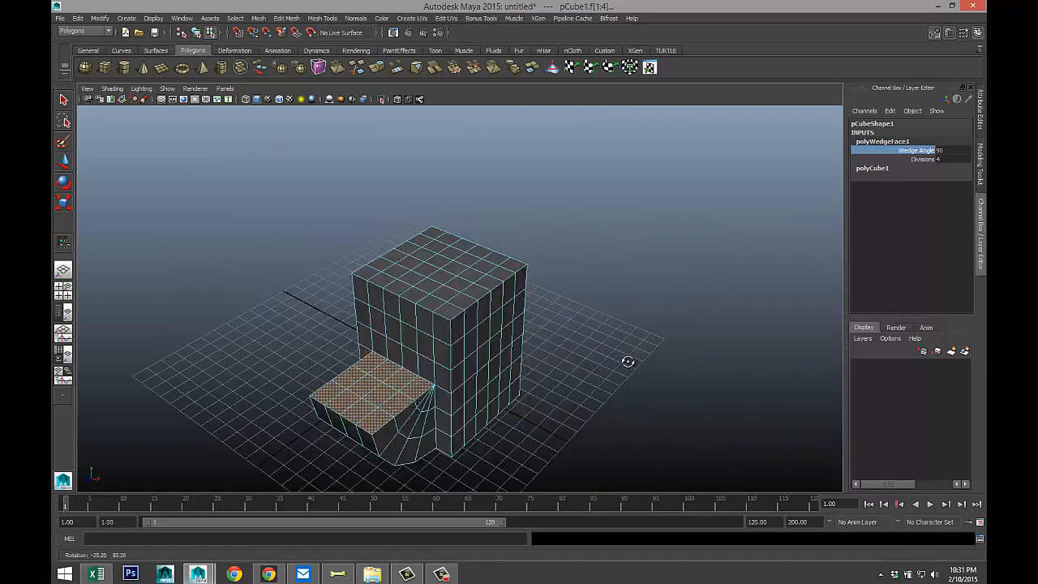
pyautogui.moveTo(629, 362); pyautogui.dragTo(601, 282)
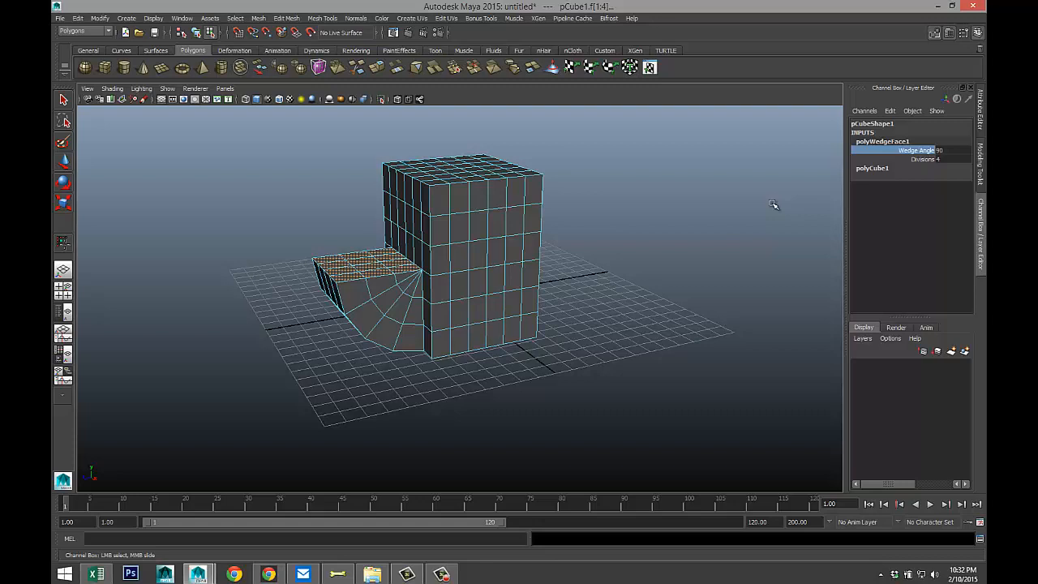
pyautogui.moveTo(733, 290)
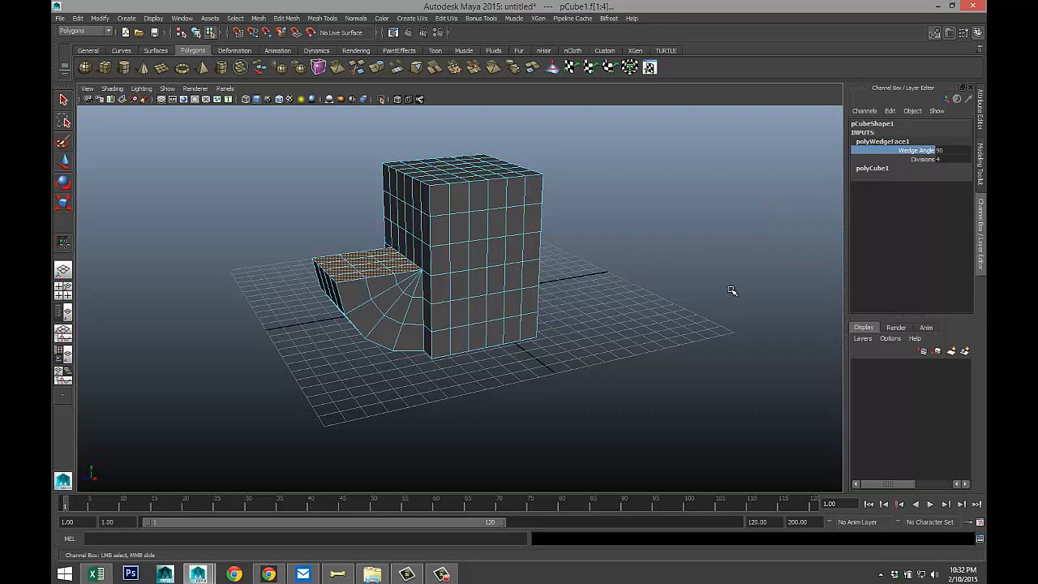